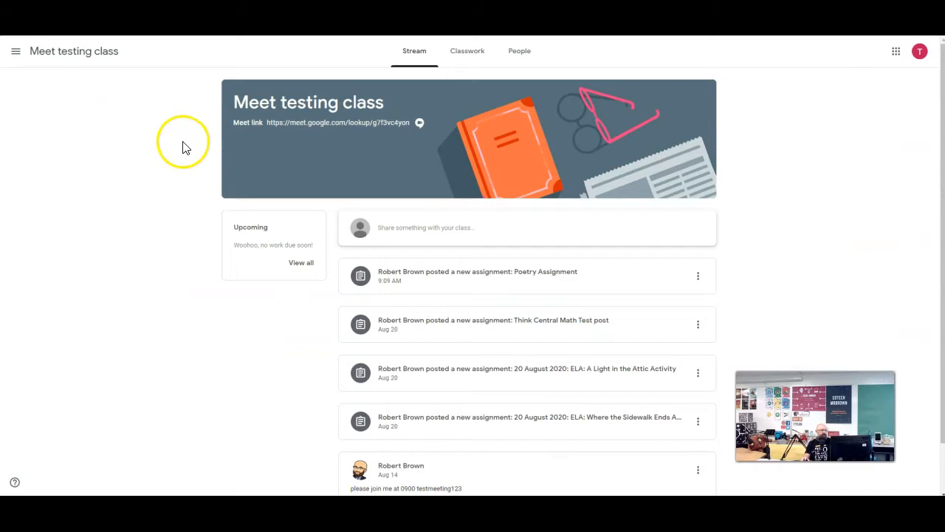
pyautogui.moveTo(517, 280)
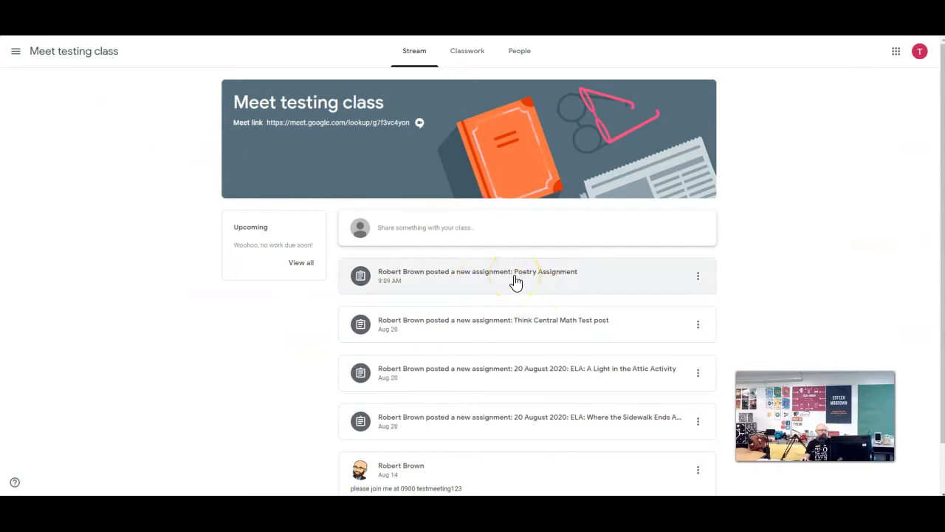
# Open the 'Poetry Assignment' post from the class Stream.
pyautogui.click(478, 271)
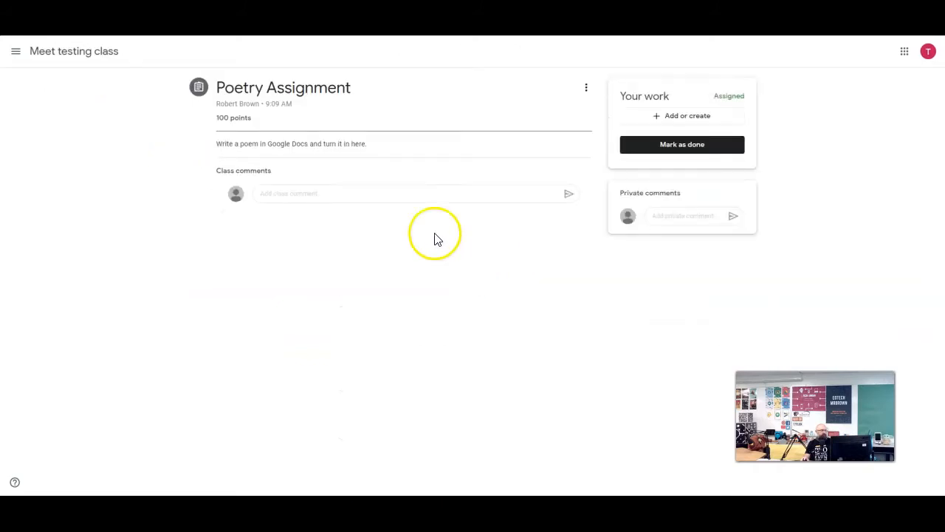
pyautogui.moveTo(255, 145)
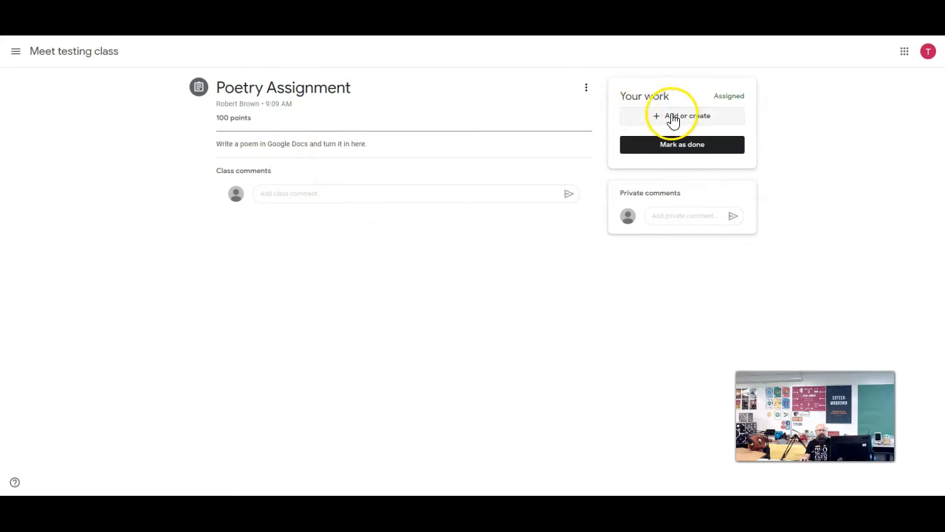
# Create a new Google Doc attachment under Your work via 'Add or create'.
pyautogui.click(681, 116)
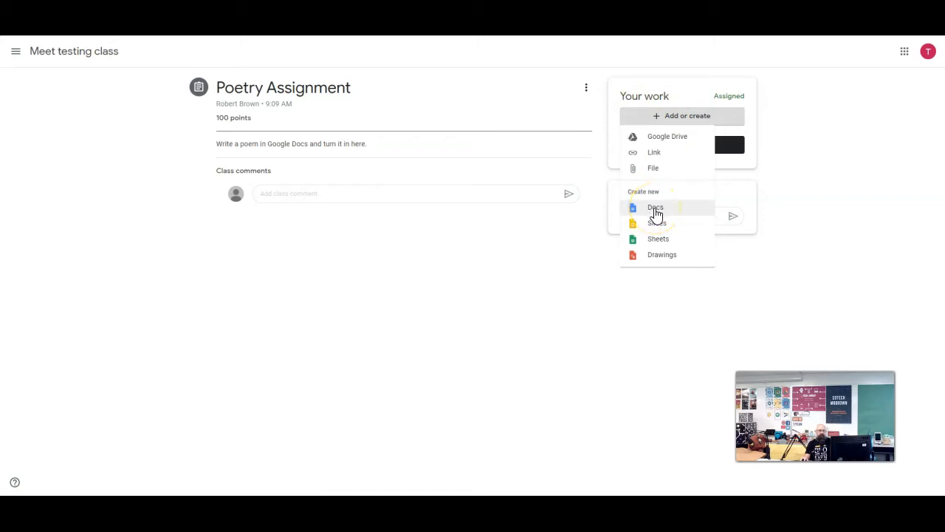
pyautogui.click(655, 206)
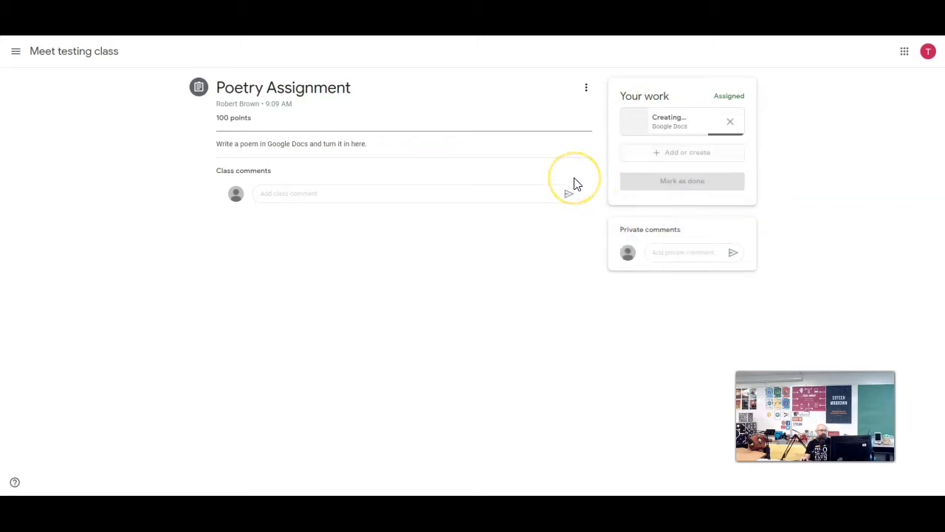
pyautogui.moveTo(373, 81)
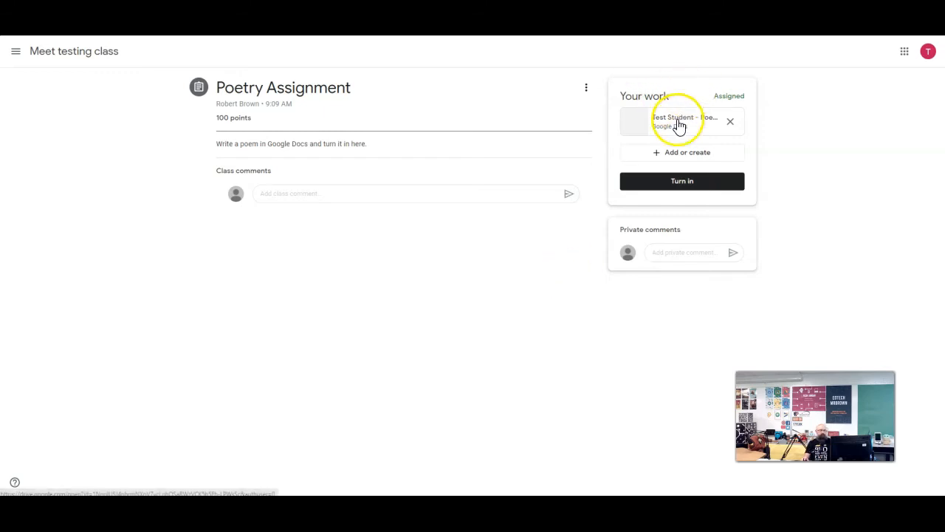
pyautogui.moveTo(678, 122)
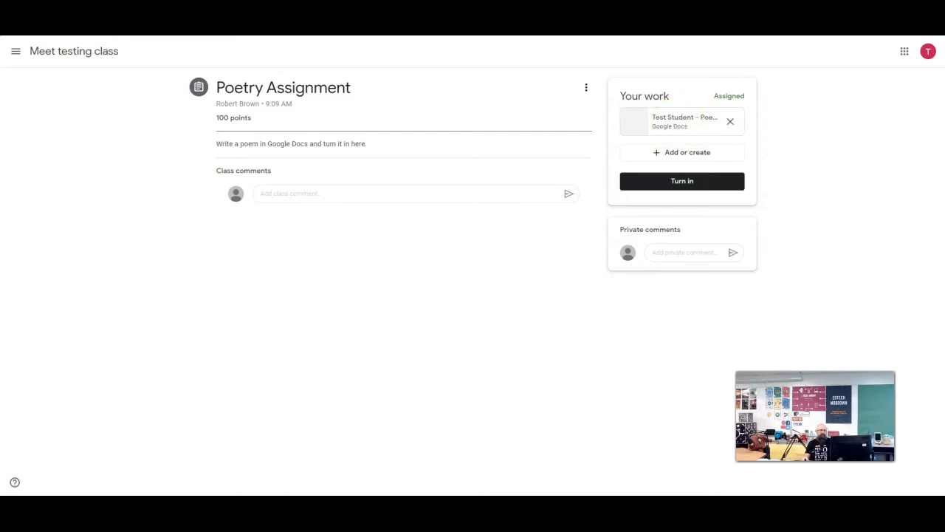
# Write the 'Roses are Red' poem with an image in the attached doc, then return.
pyautogui.click(679, 122)
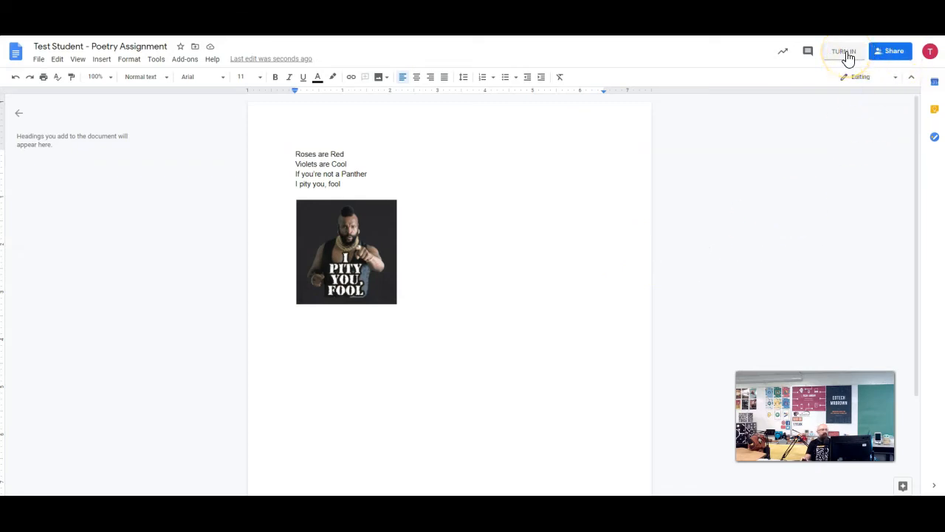
pyautogui.click(843, 51)
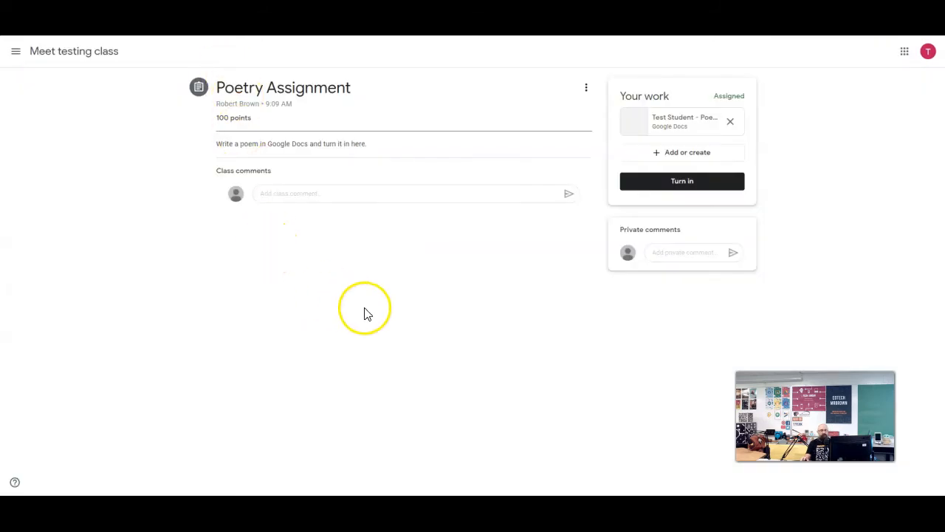
pyautogui.moveTo(443, 350)
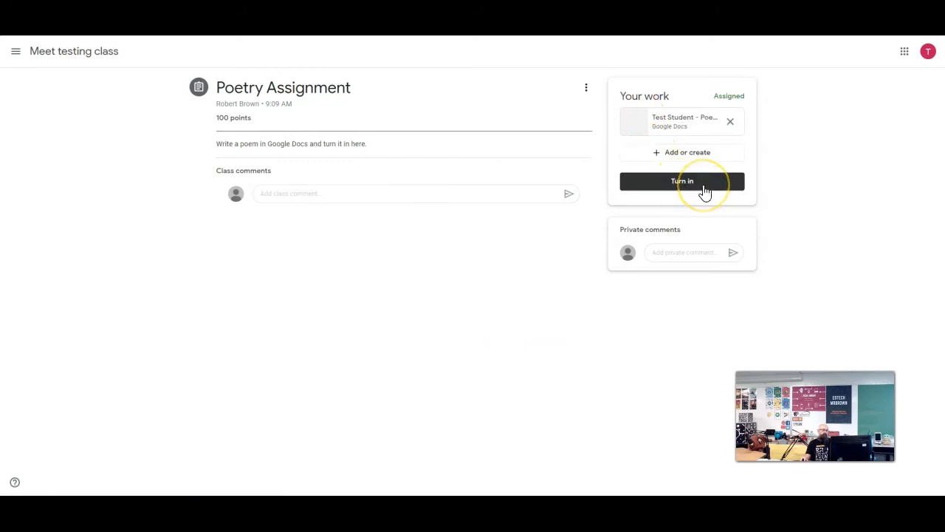
# Turn in the Poetry Assignment and confirm submitting the attached poem doc.
pyautogui.click(682, 181)
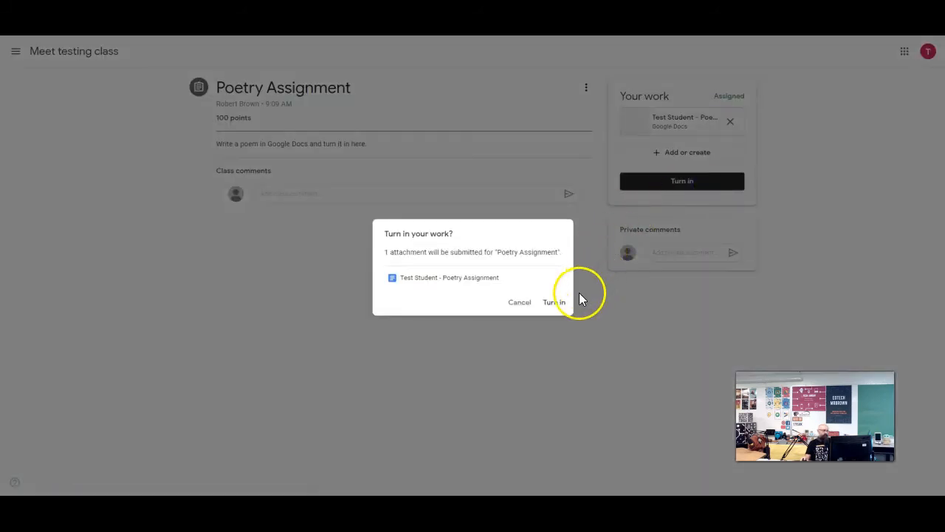
pyautogui.moveTo(539, 288)
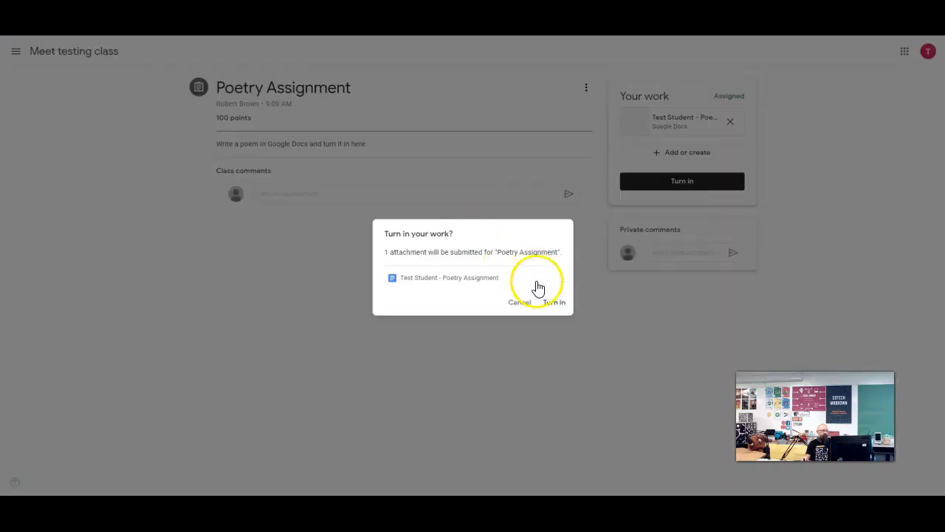
pyautogui.click(554, 303)
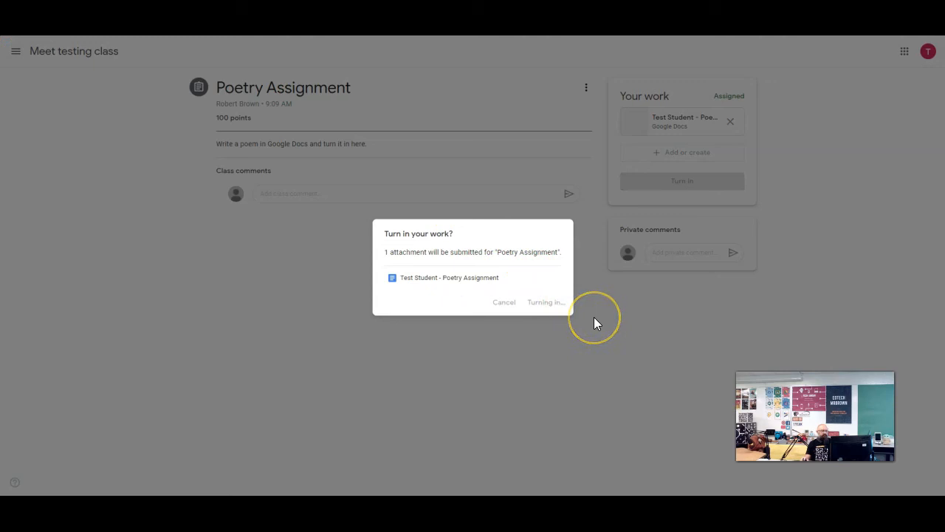
pyautogui.click(546, 303)
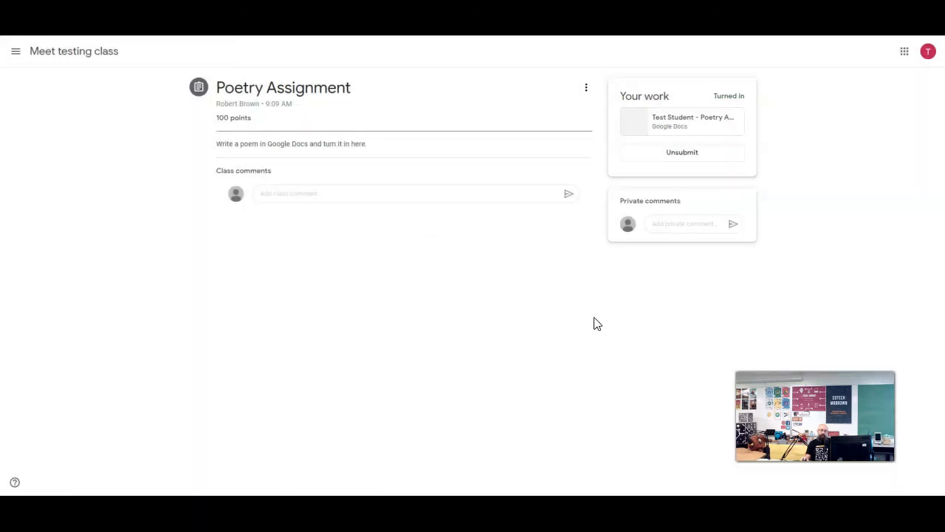